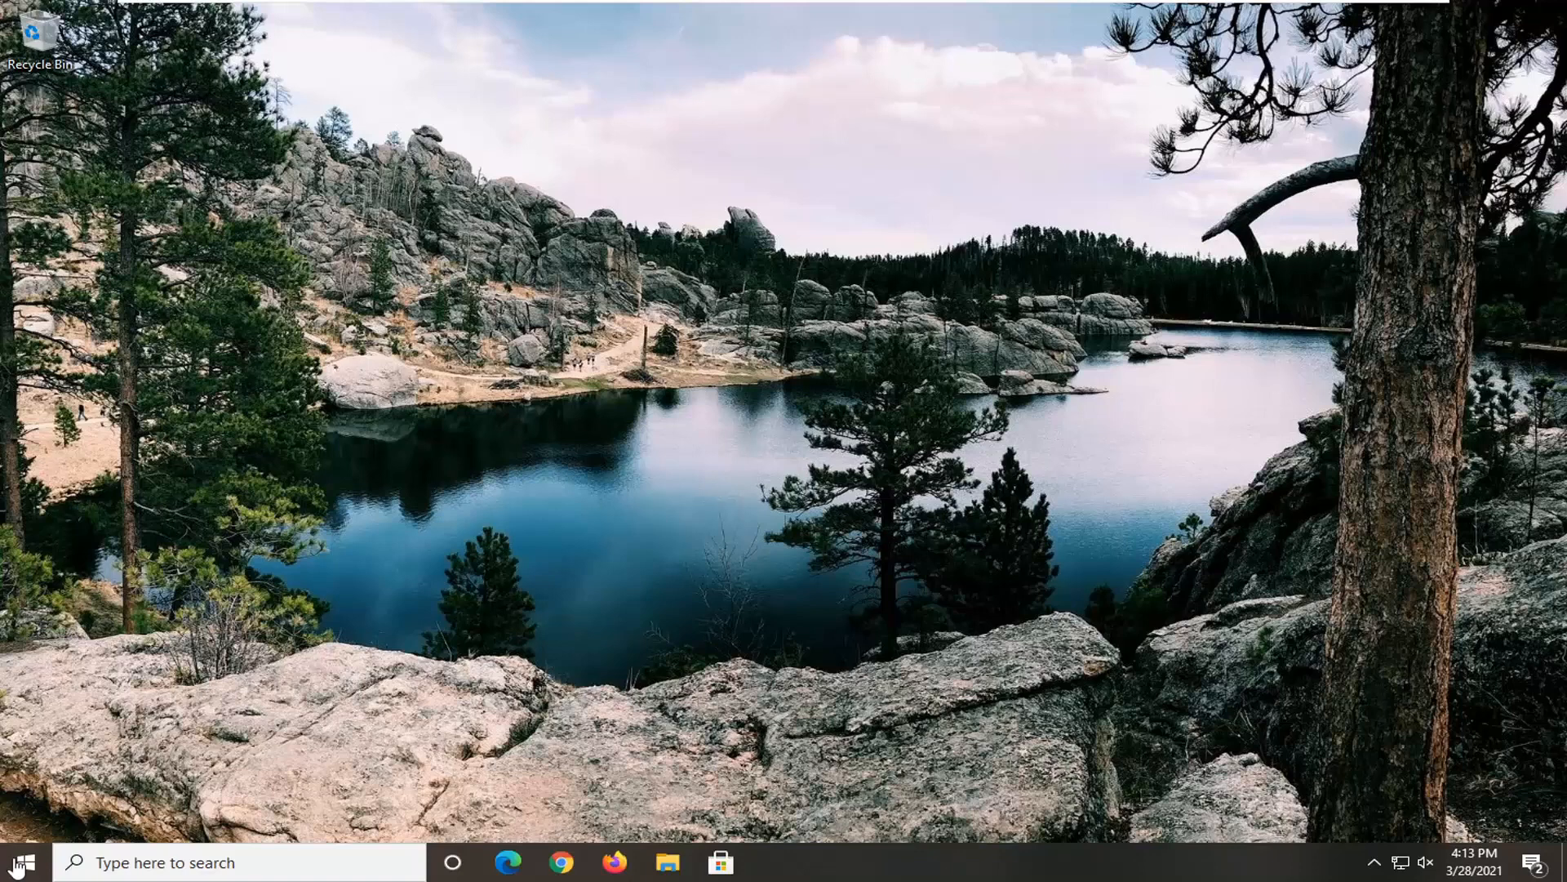
Launch the Services console from Start search.
click(13, 862)
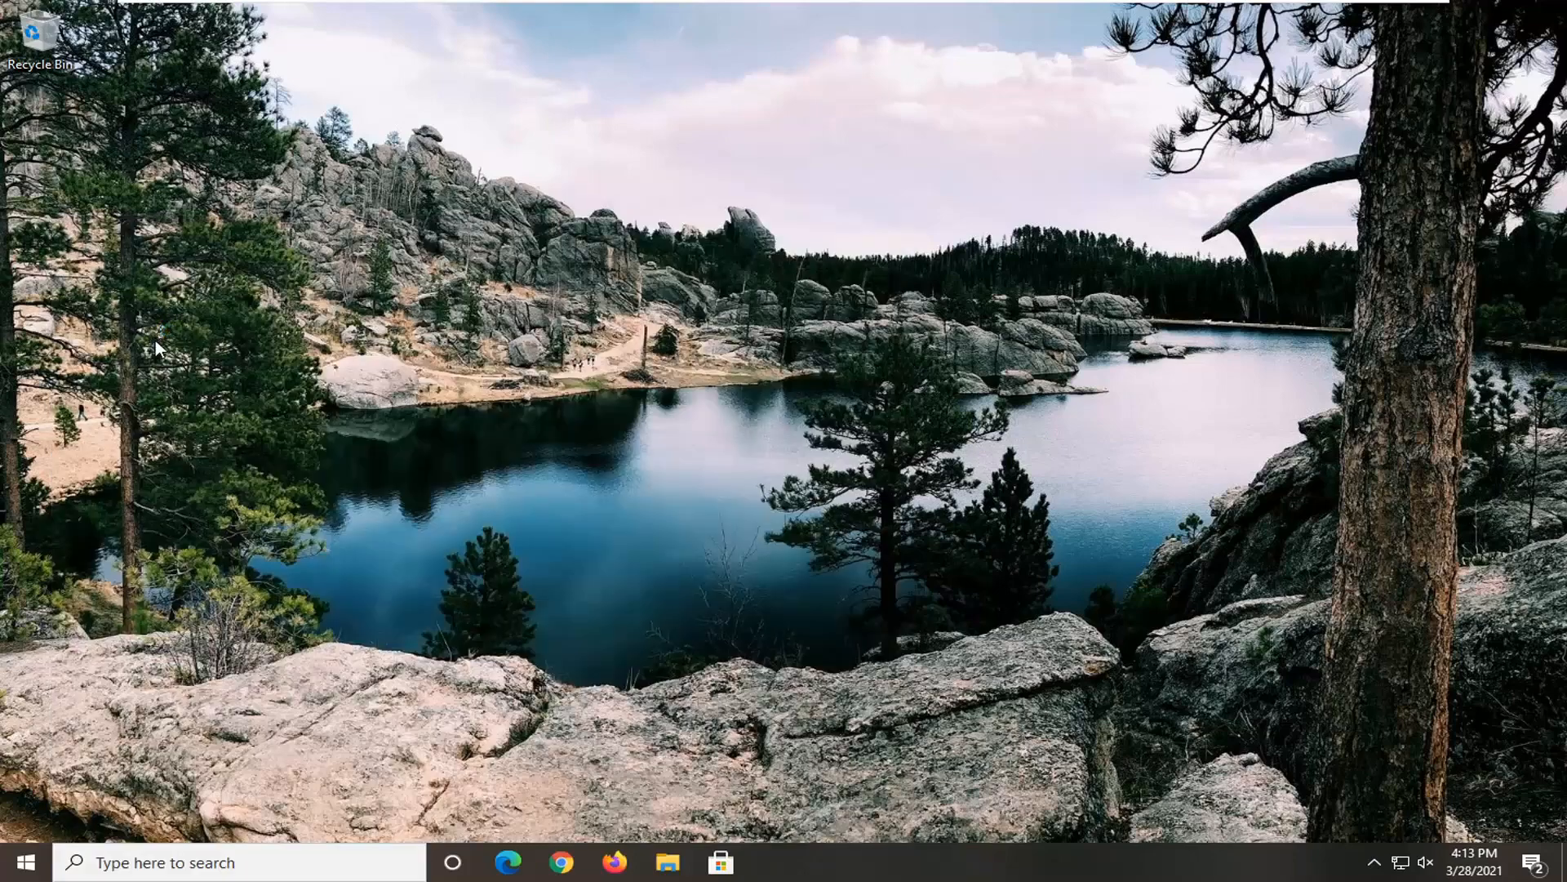
click(774, 862)
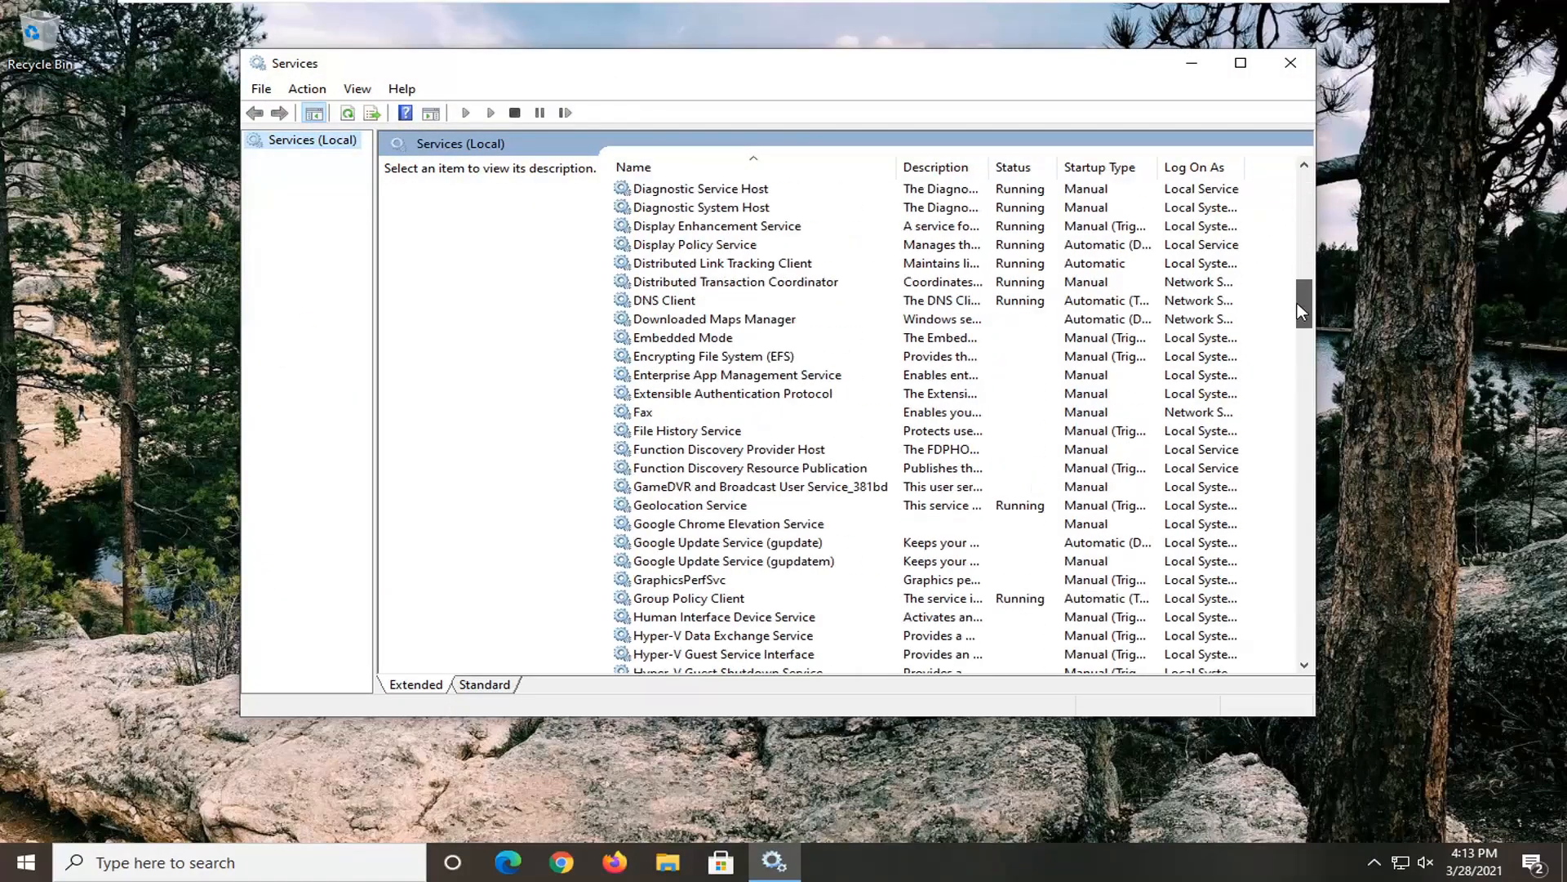
Start the Windows Installer service from its properties dialog and confirm.
scroll(down, 3)
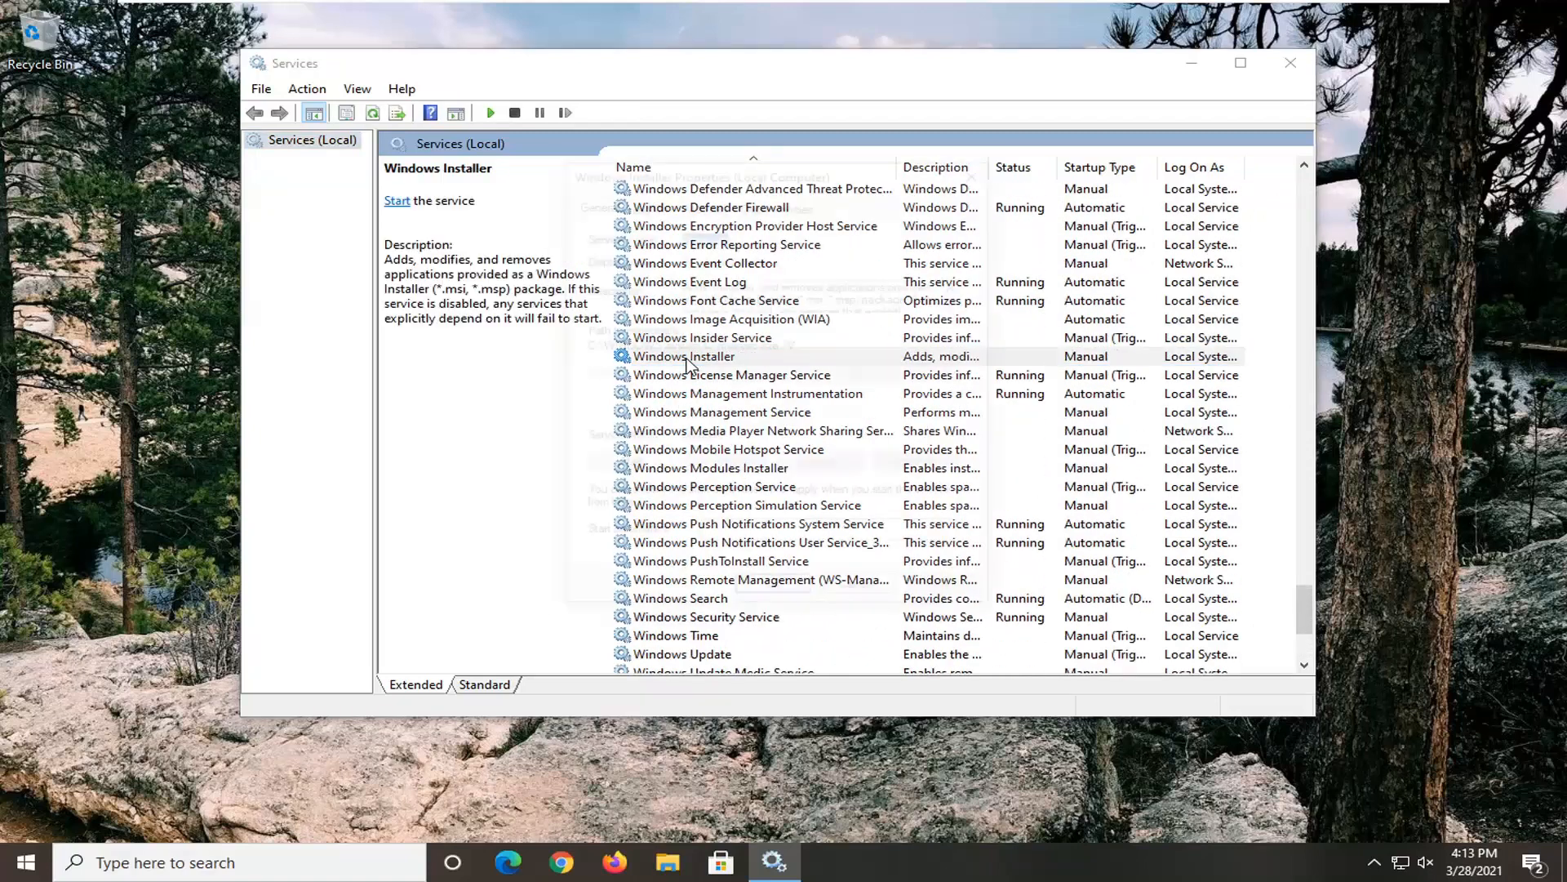
double_click(685, 356)
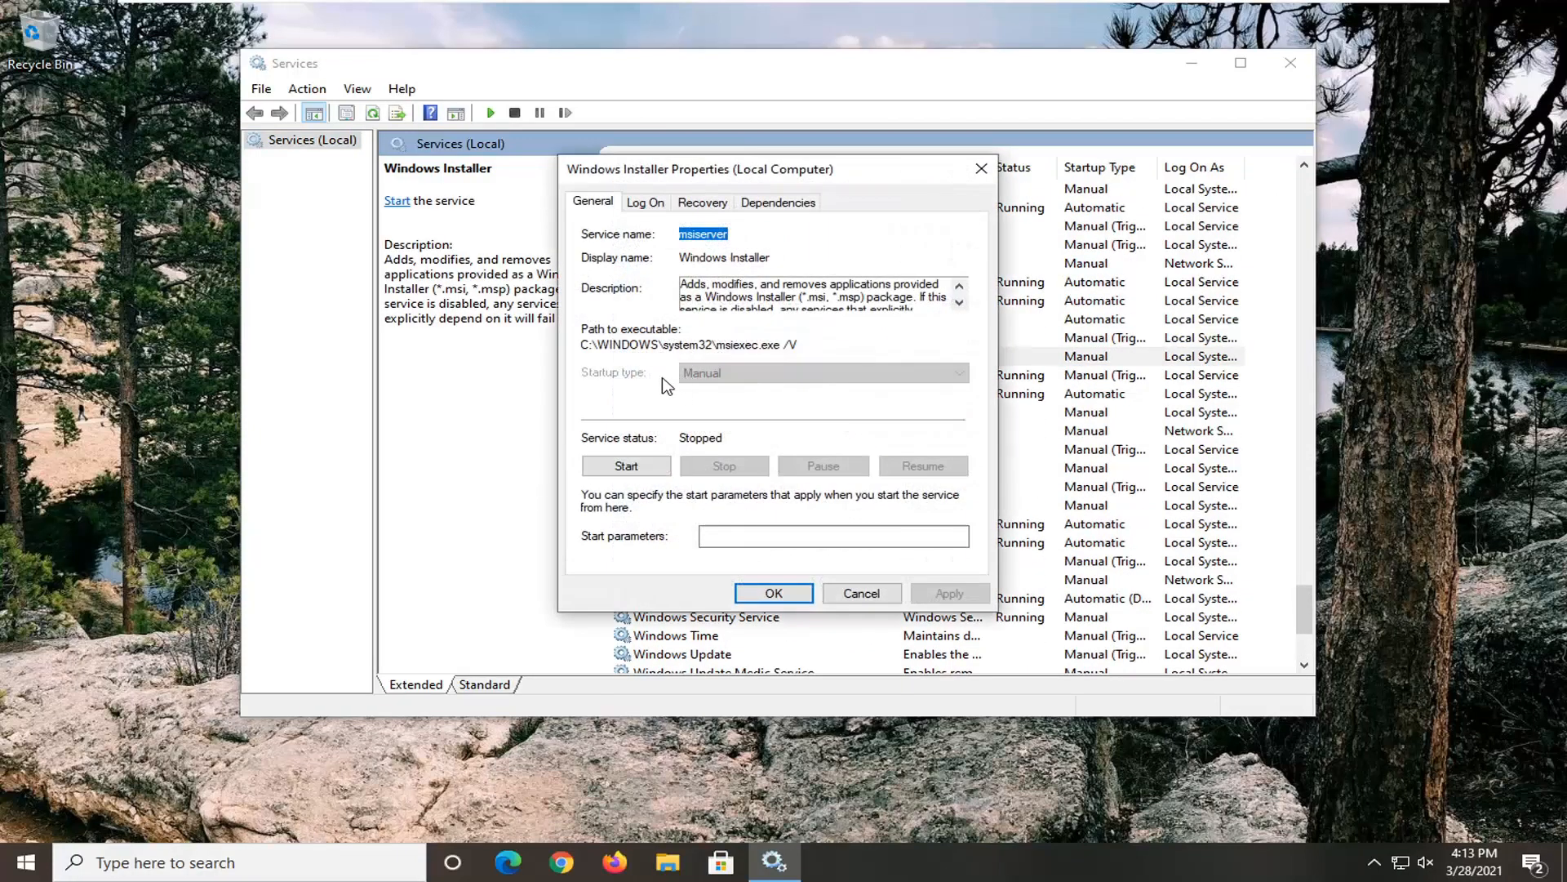
click(625, 465)
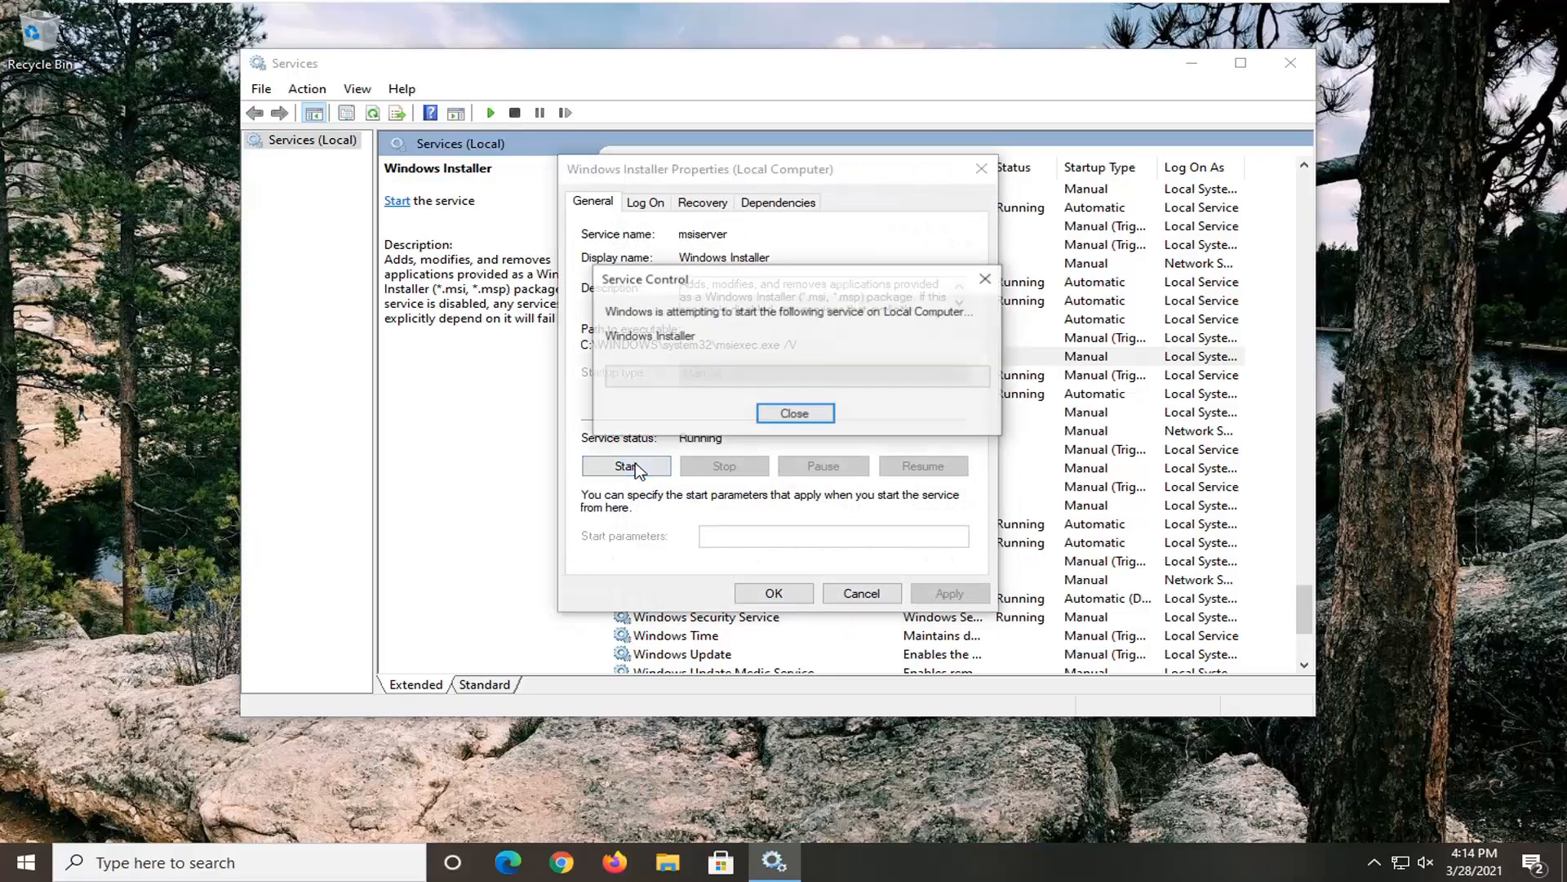
click(795, 413)
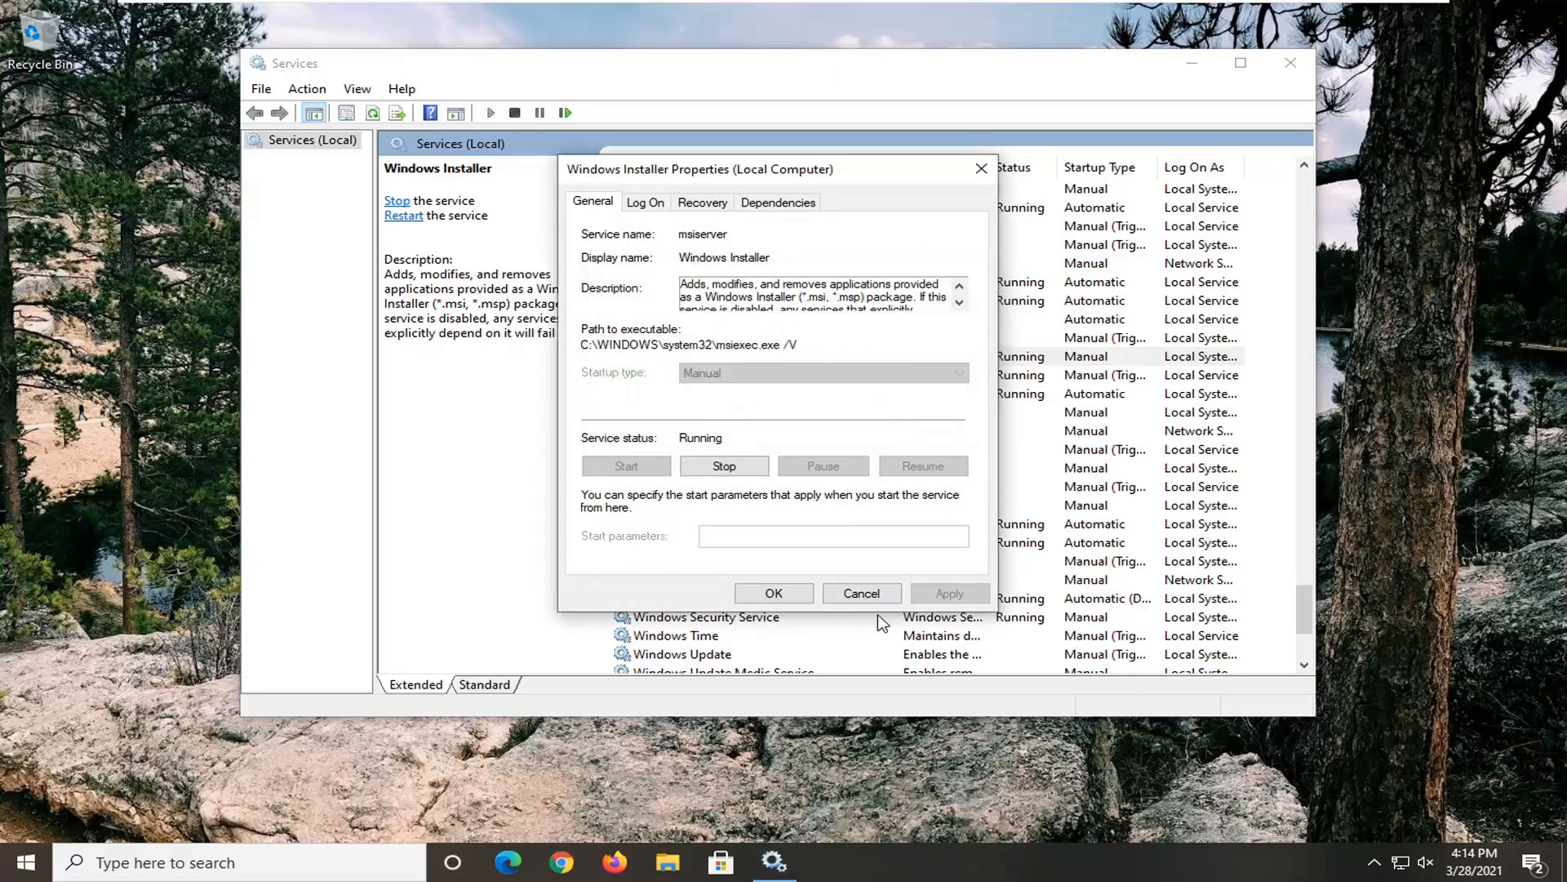
click(861, 592)
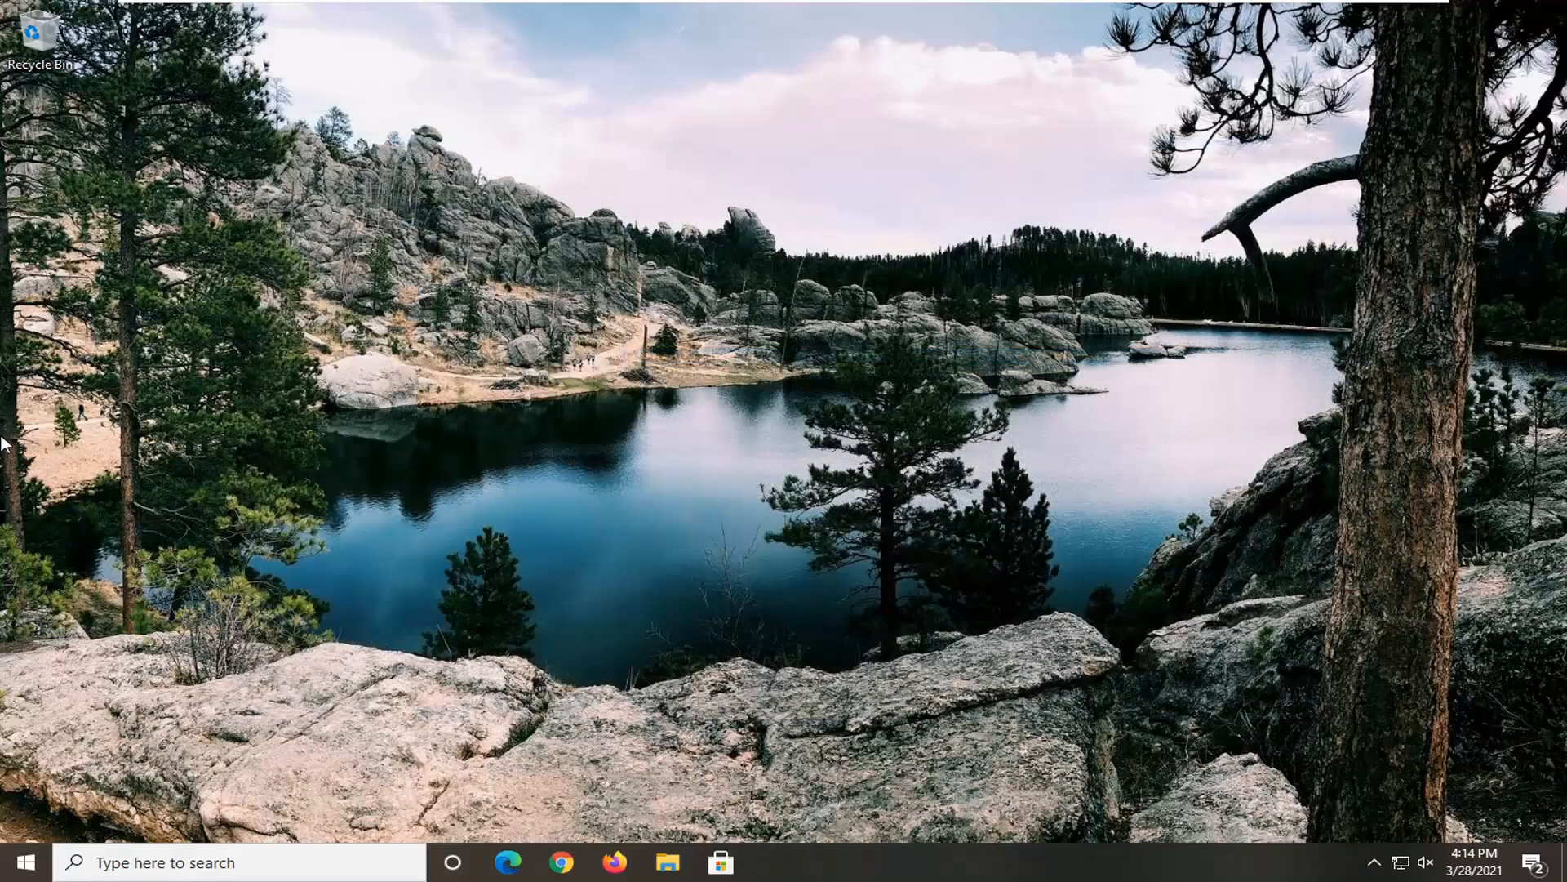
Search cmd and run Command Prompt as administrator, approving the UAC prompt.
text(cmd)
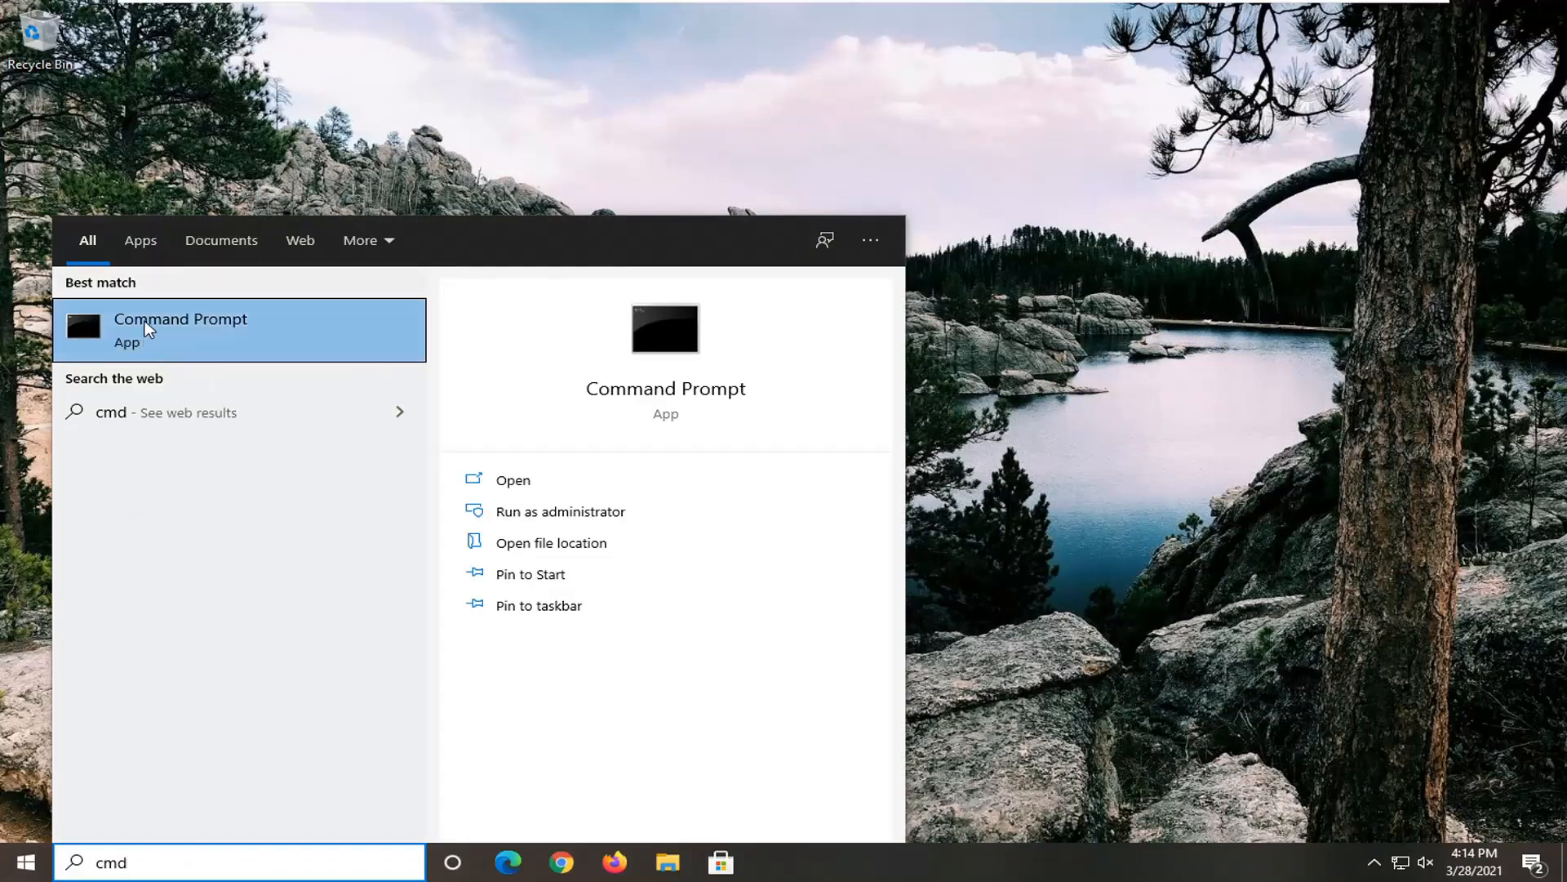
right_click(180, 328)
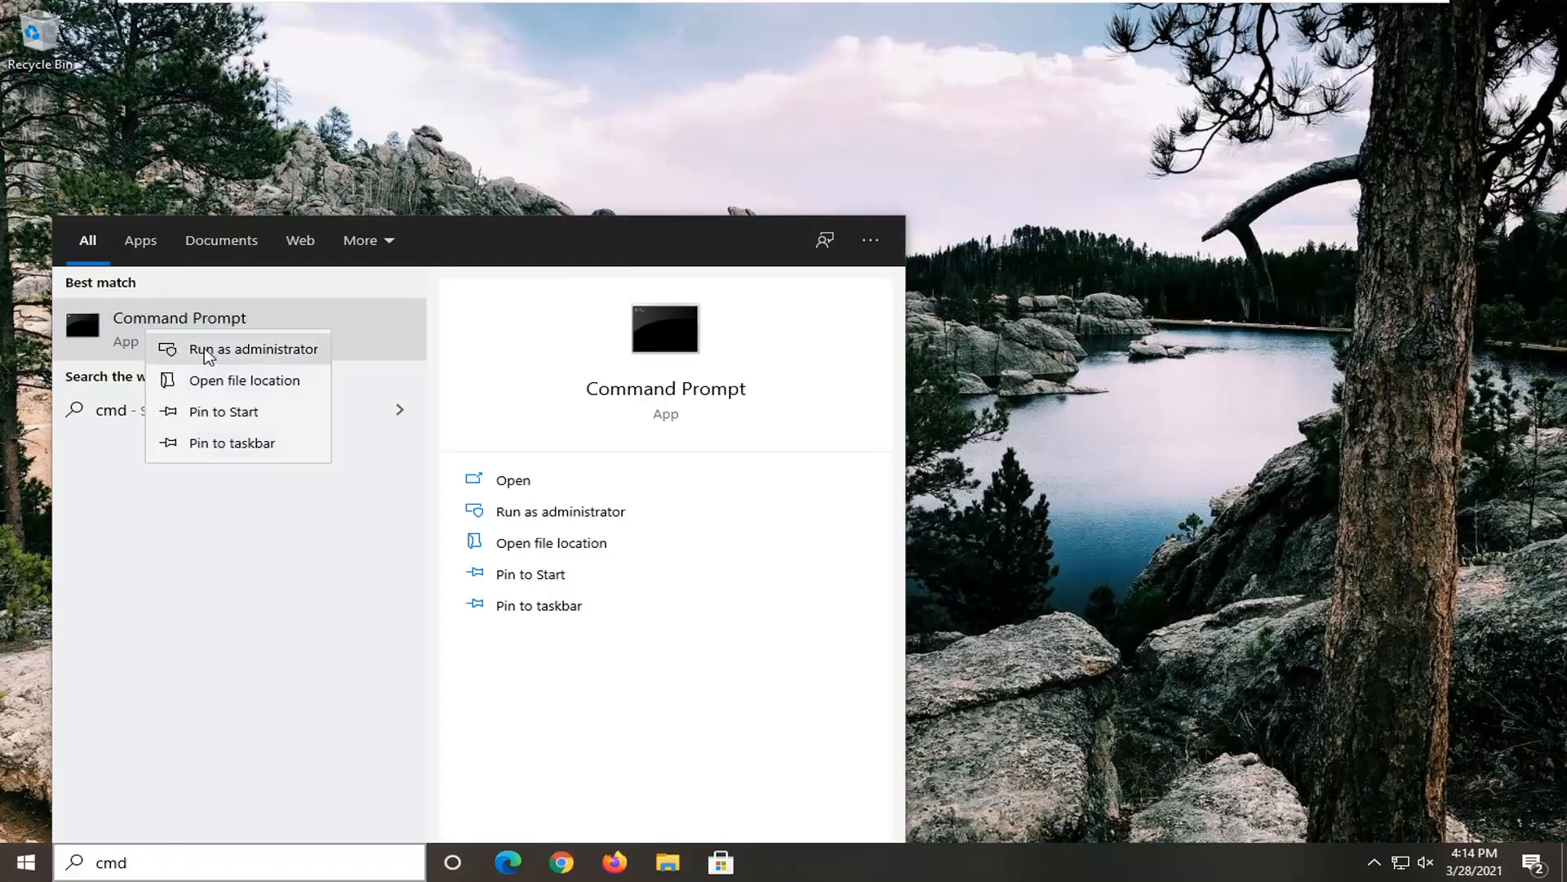
click(254, 349)
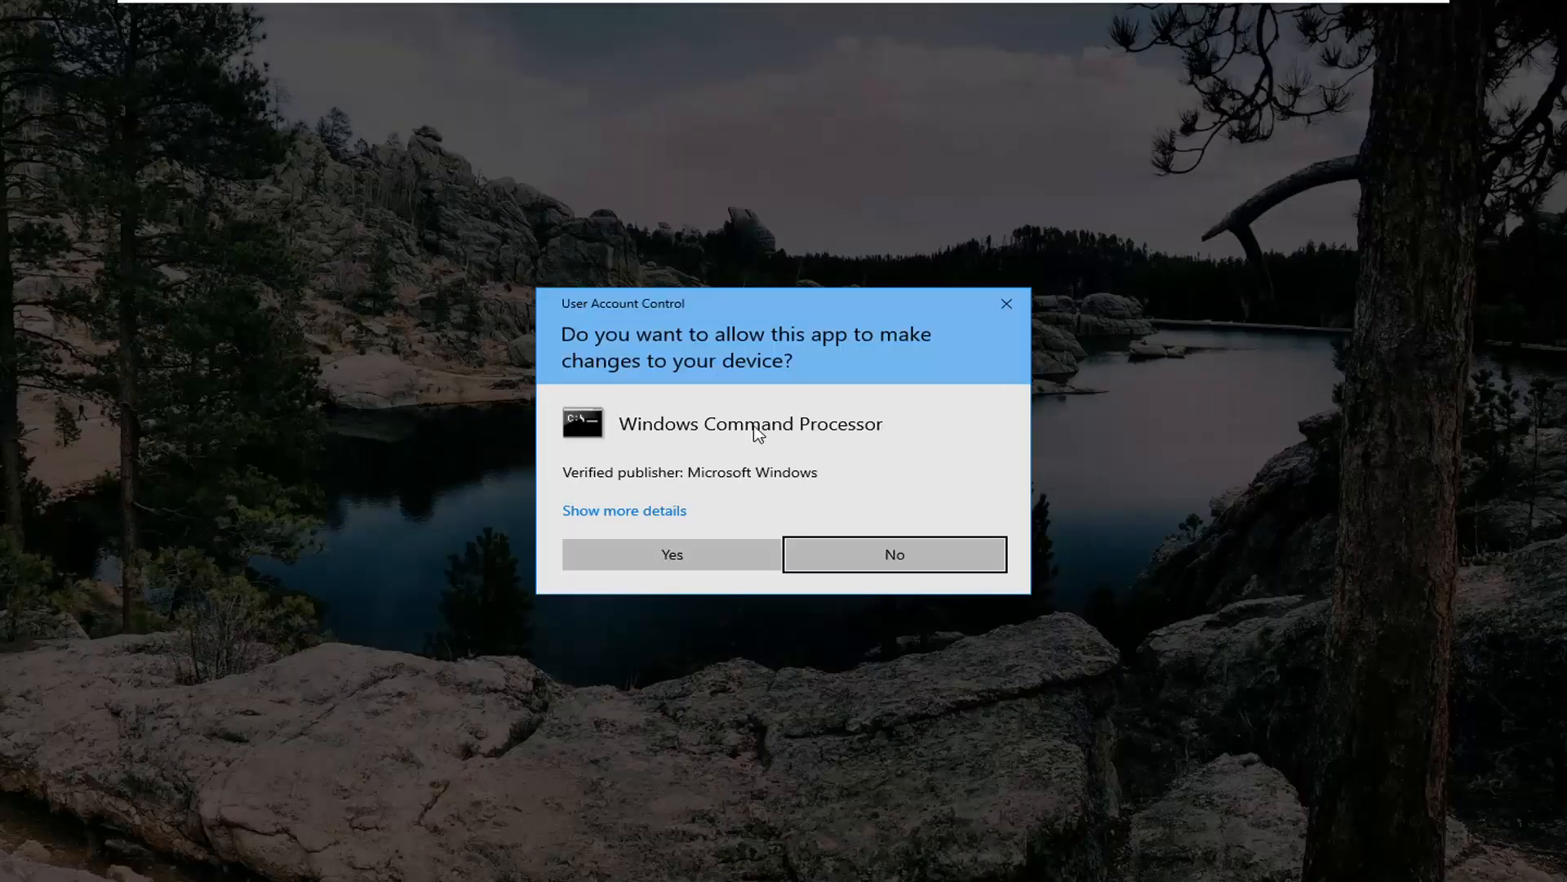
click(894, 553)
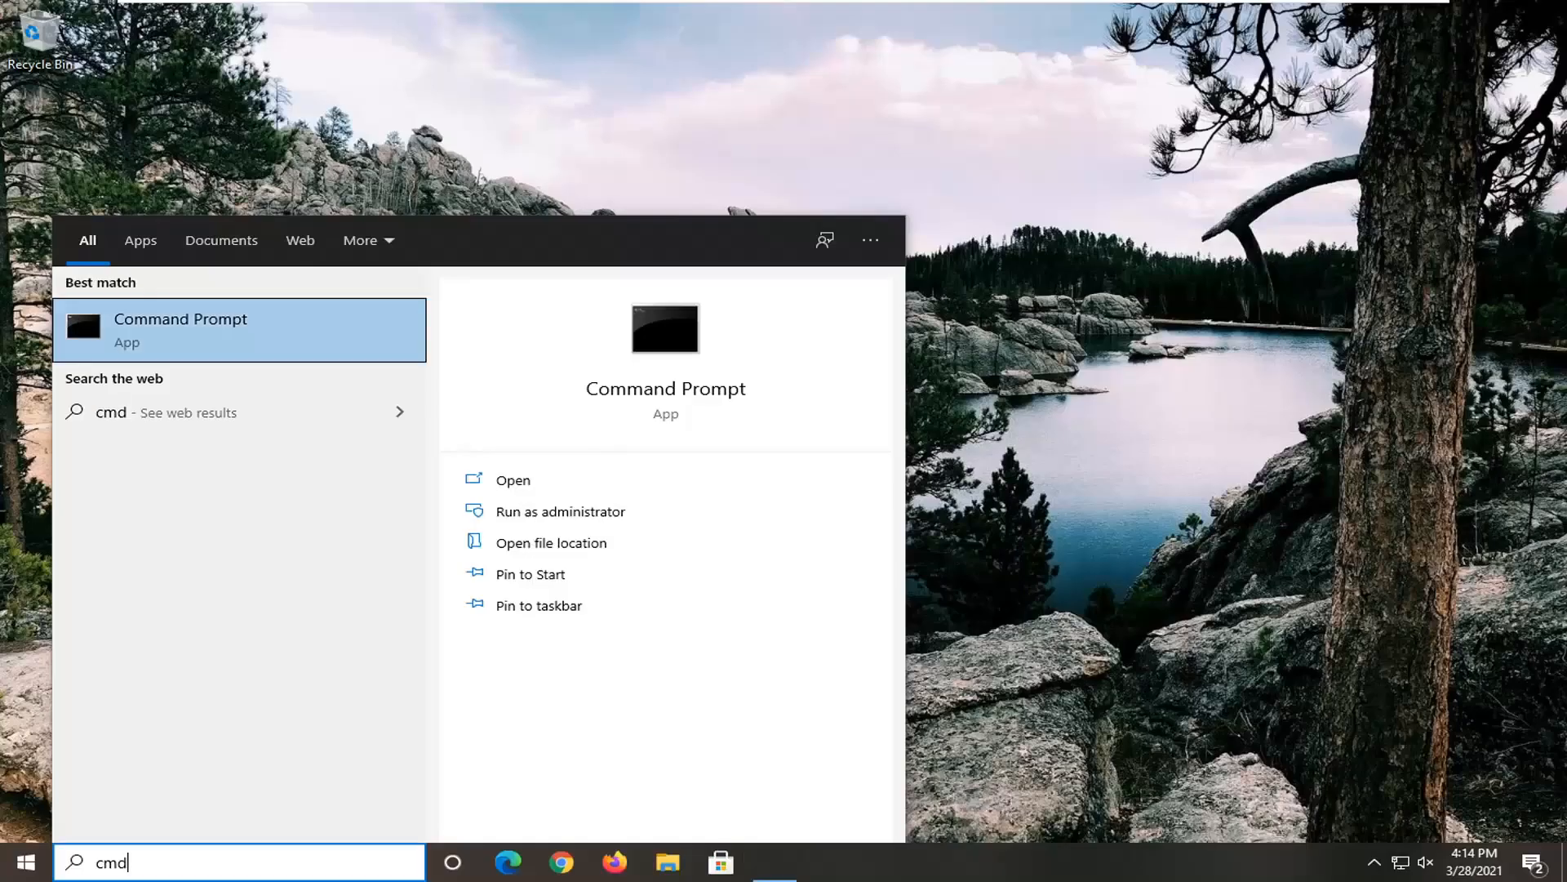
click(560, 511)
text(MSIEXEC /UNREGISTER)
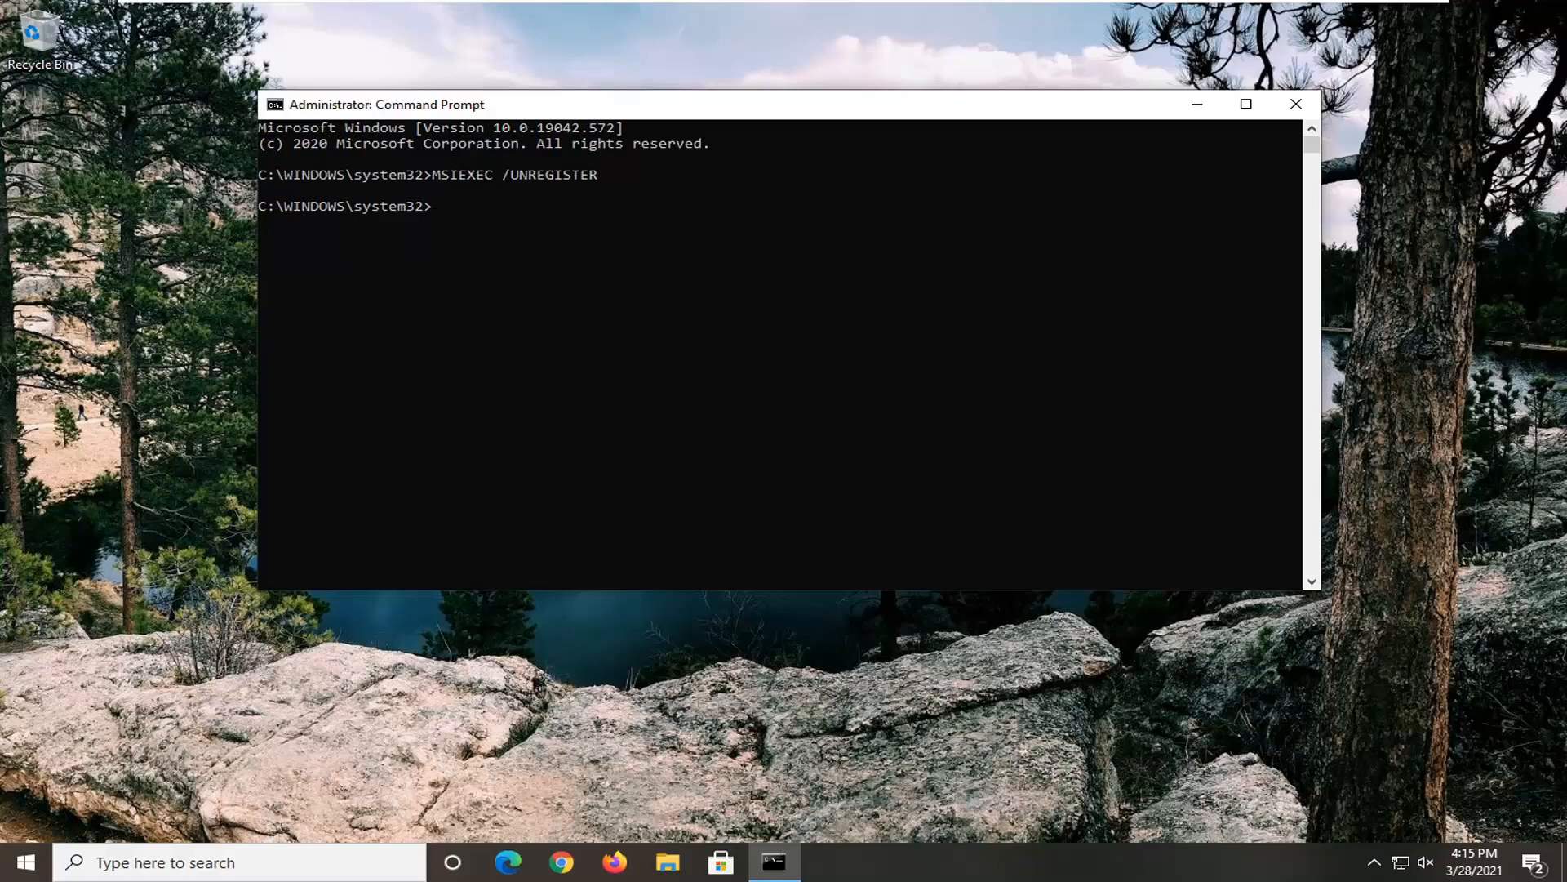
mouse_move(987, 160)
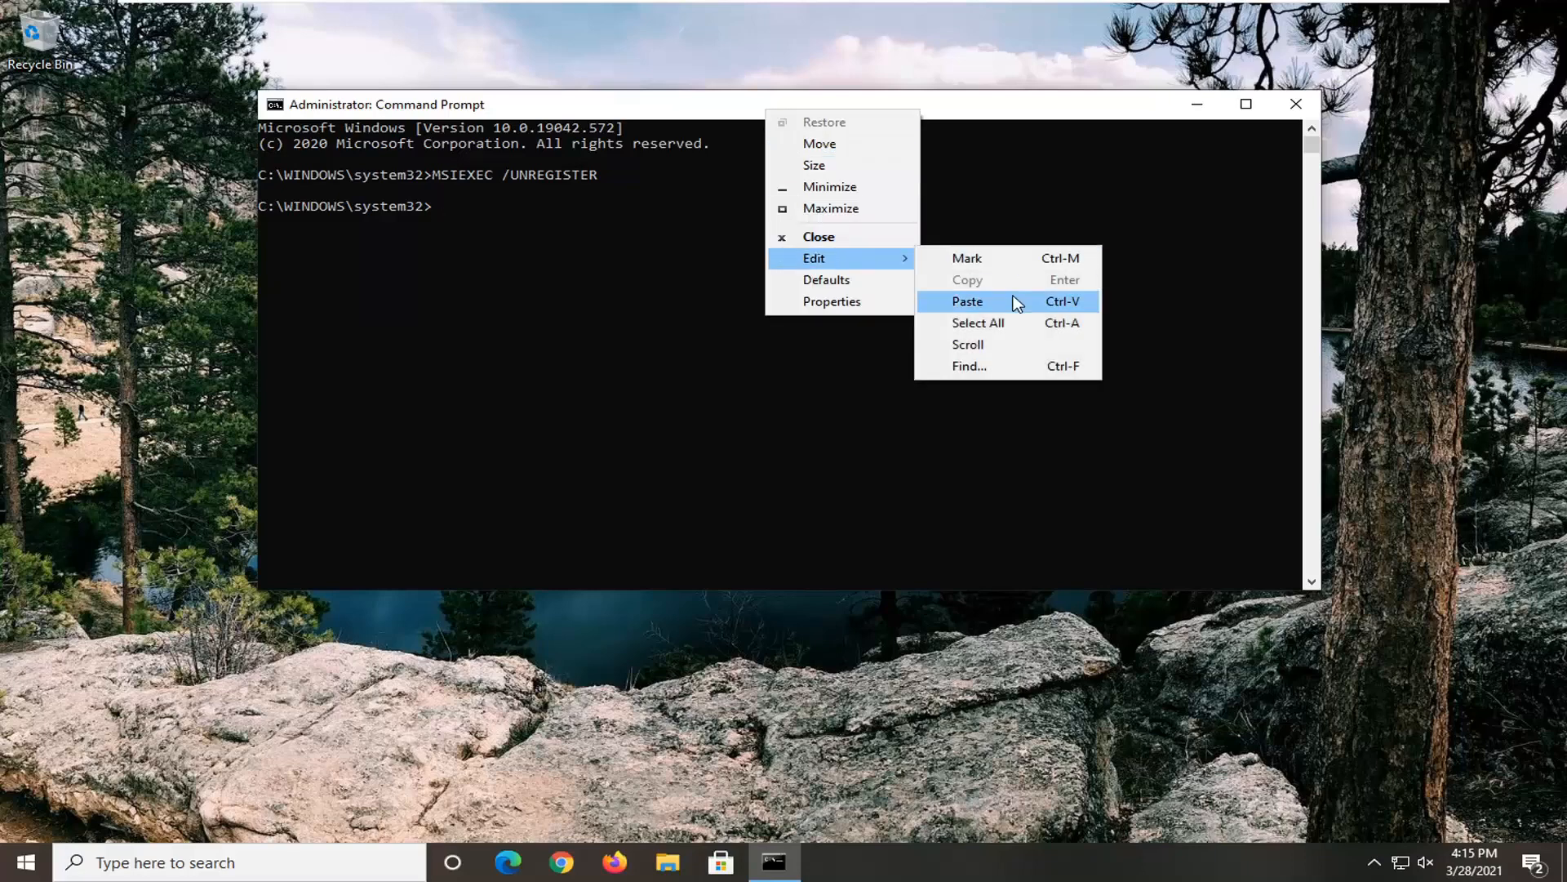
Paste and run MSIEXEC /REGSERVER after MSIEXEC /UNREGISTER.
click(966, 301)
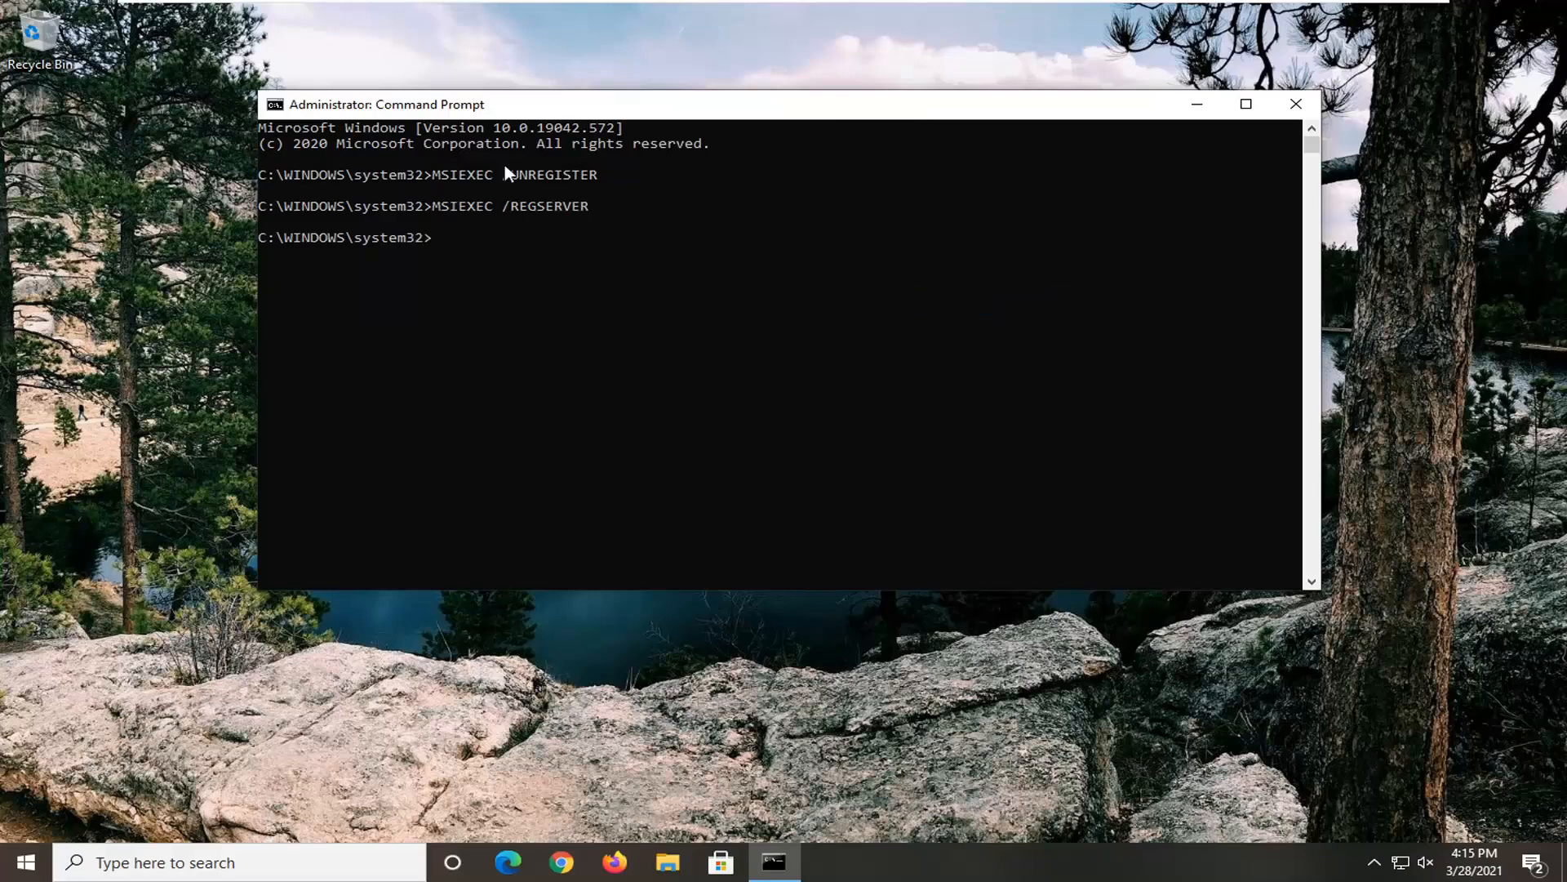